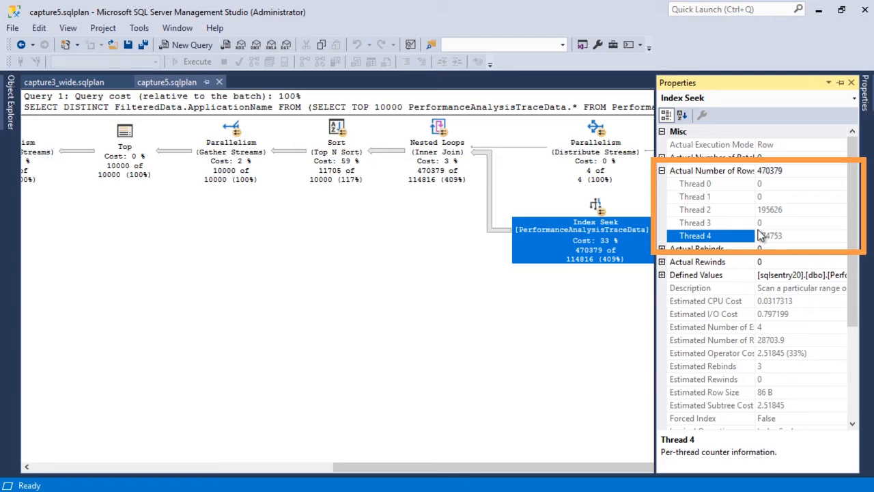
Show the TOP 10 query's Plan Diagram and read the CPU (1,102 ms) and I/O timeline
{"action": "left_click", "coordinate": [694, 183]}
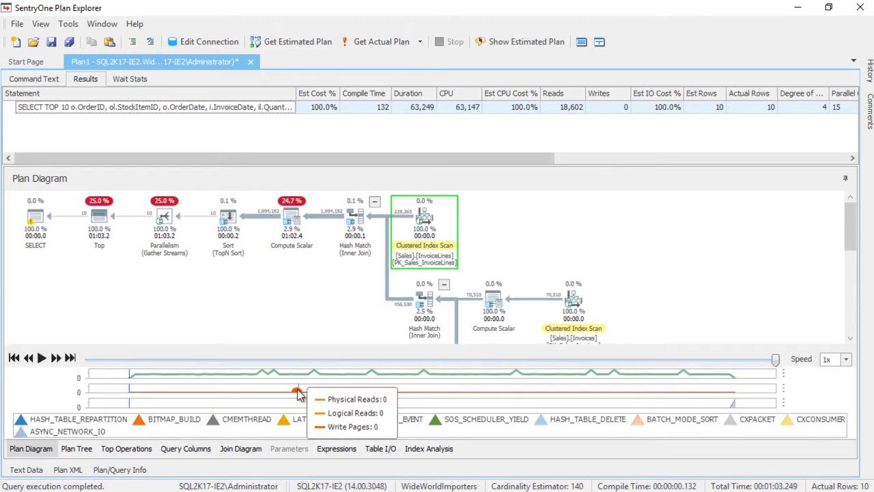
{"action": "mouse_move", "coordinate": [174, 393]}
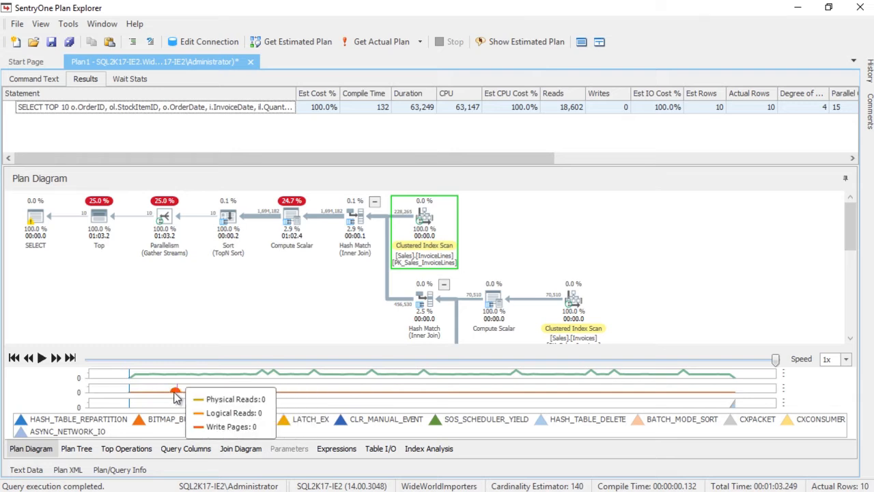
{"action": "mouse_move", "coordinate": [268, 375]}
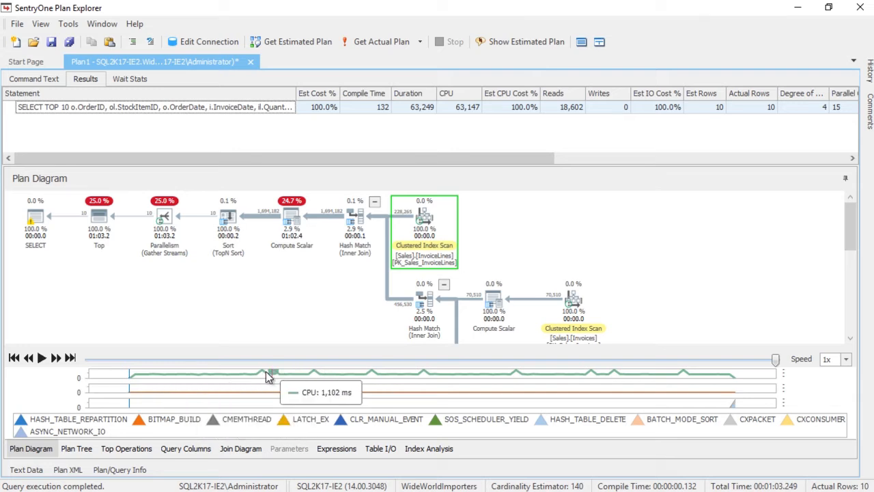